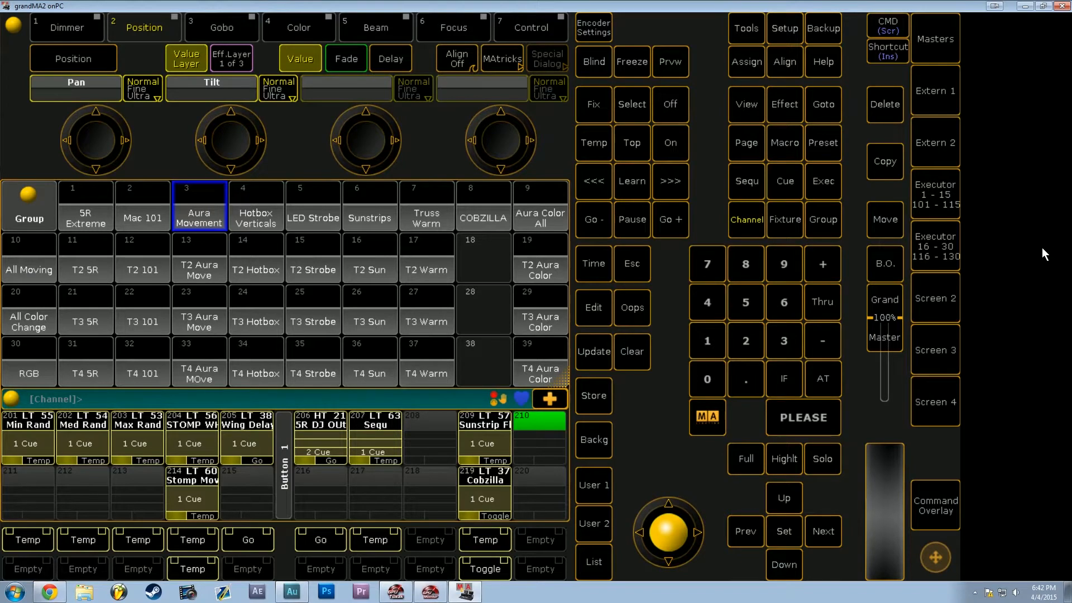
mouse_move(1035, 222)
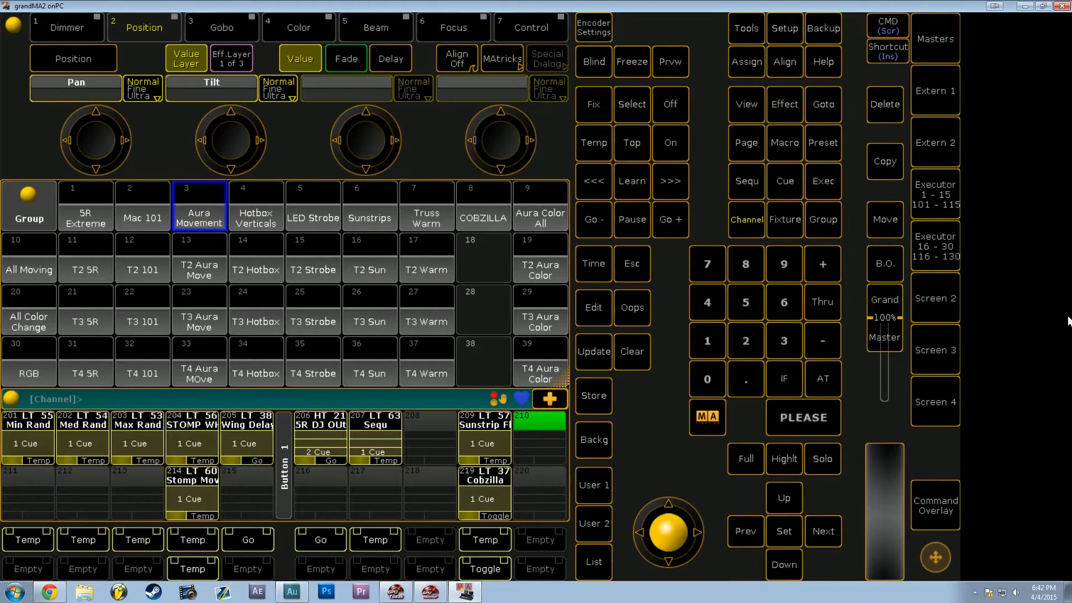
mouse_move(1014, 260)
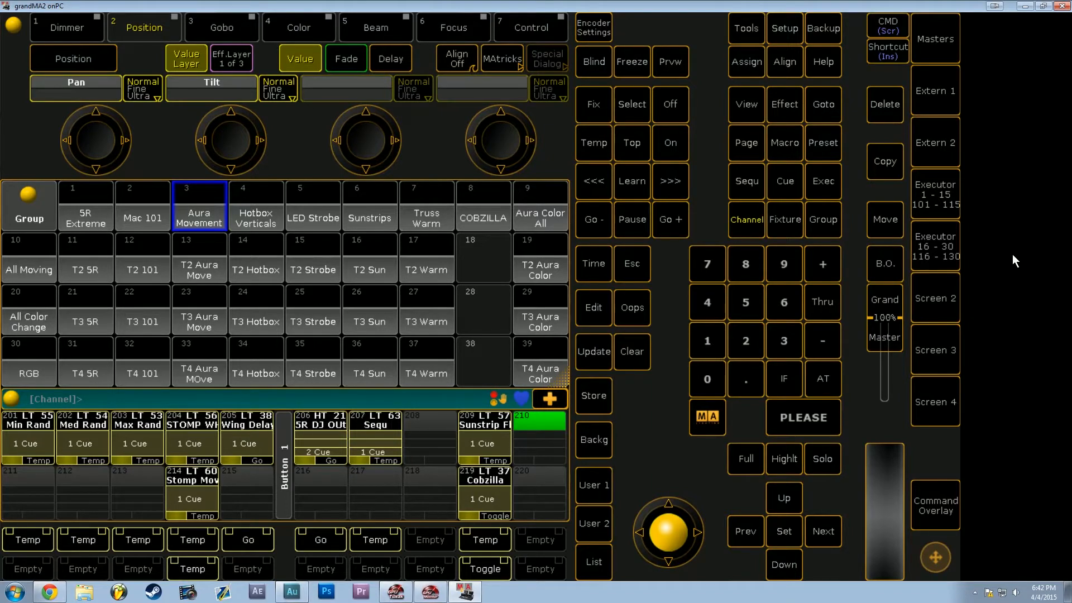
mouse_move(1057, 296)
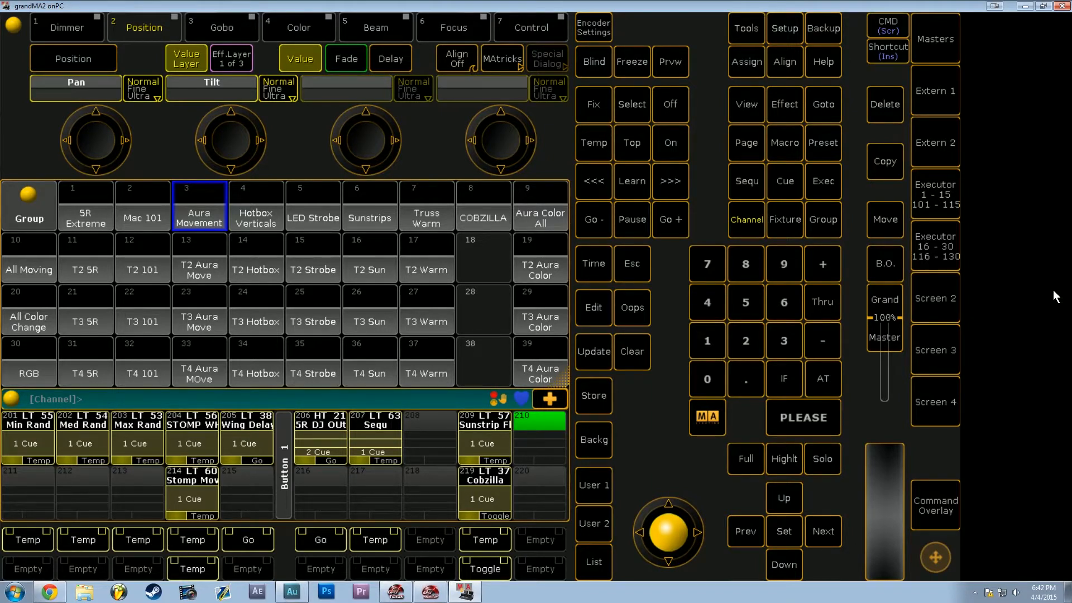
mouse_move(1037, 244)
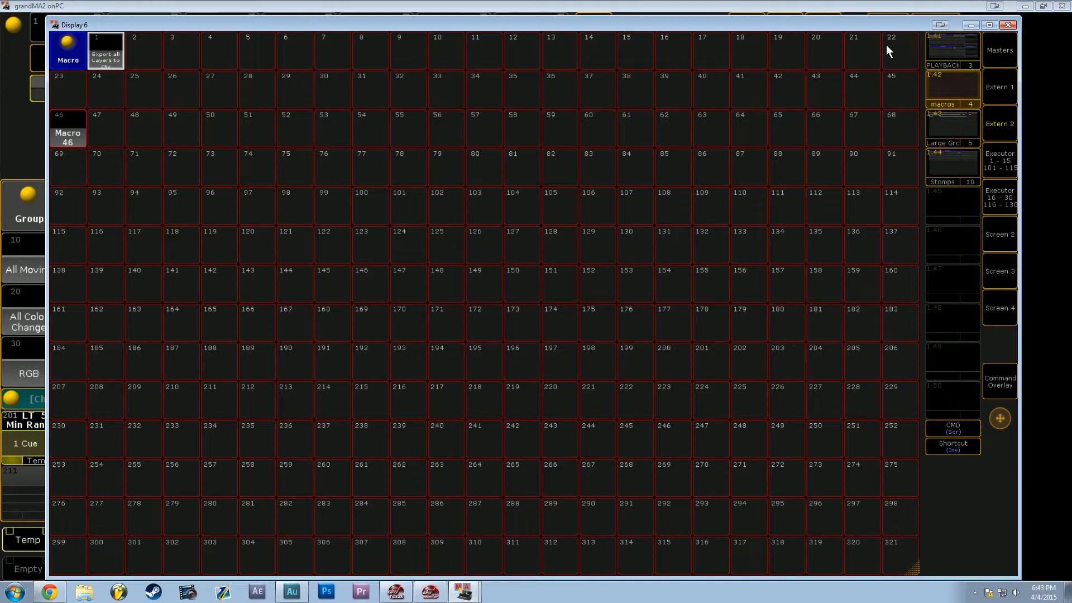
mouse_move(962, 88)
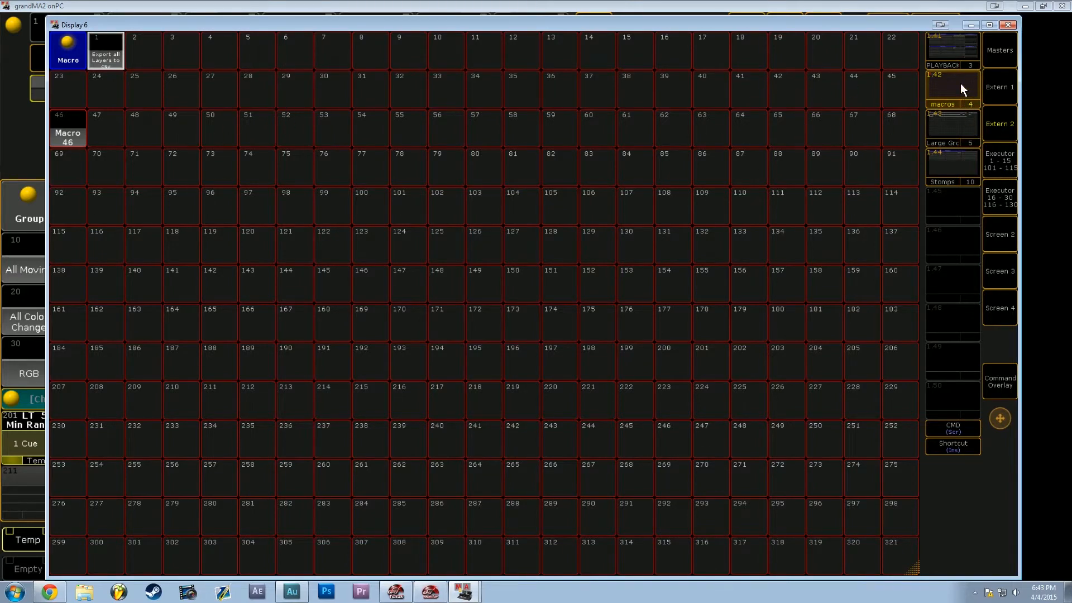
mouse_move(916, 570)
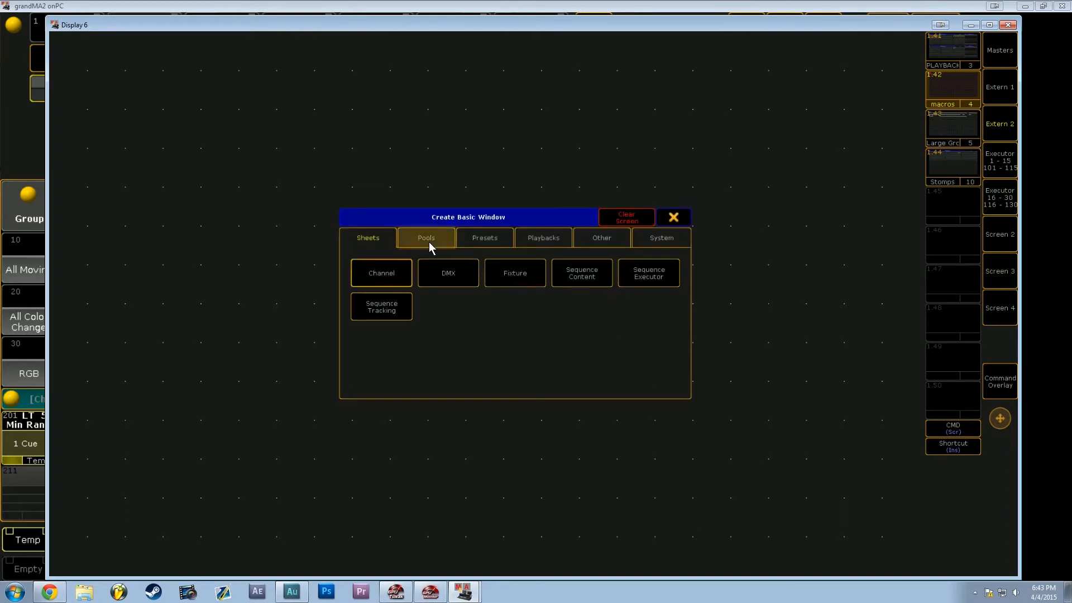
Step: Show the macro pool with macros 1 and 46 on Display 6
left_click(425, 237)
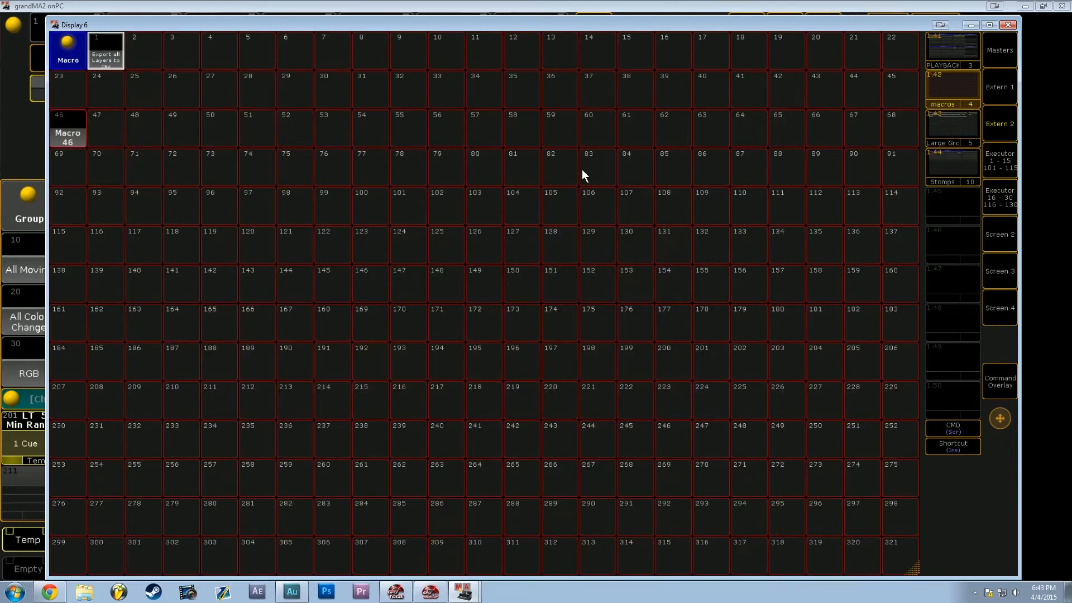
mouse_move(146, 61)
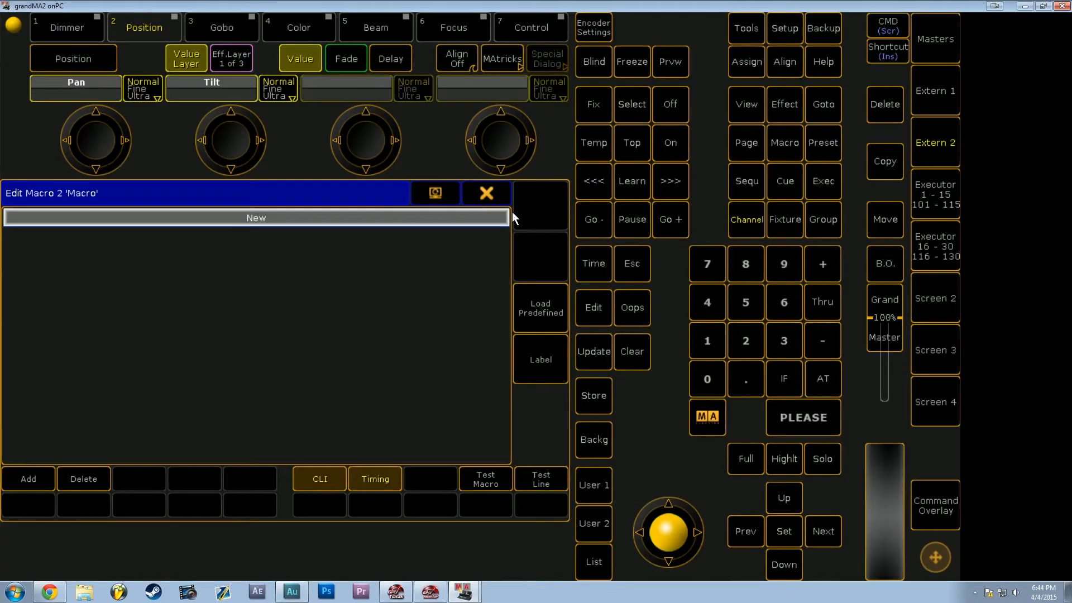
mouse_move(299, 217)
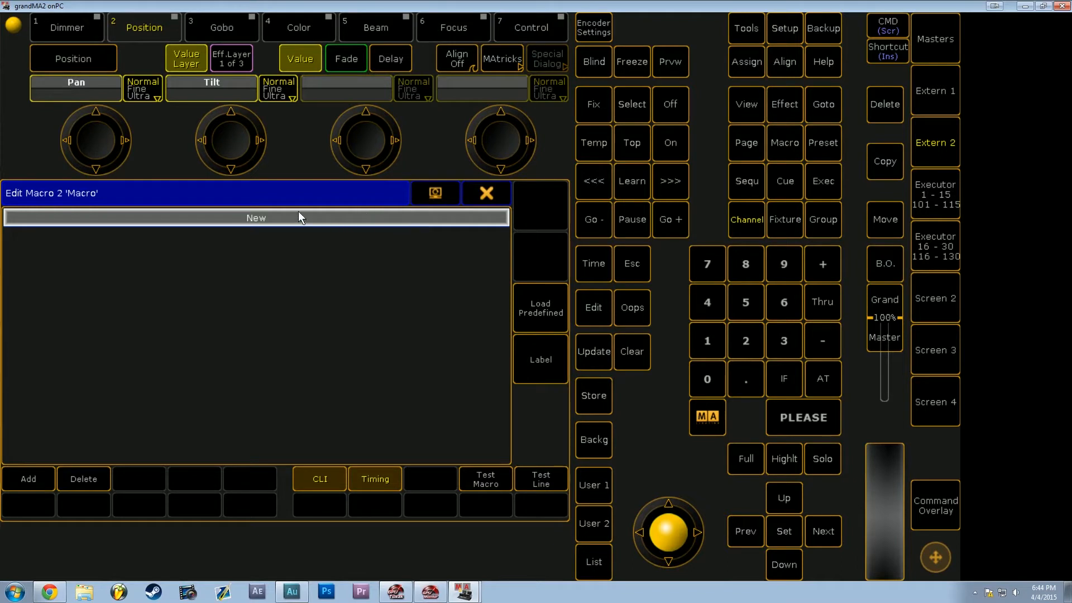
mouse_move(30, 497)
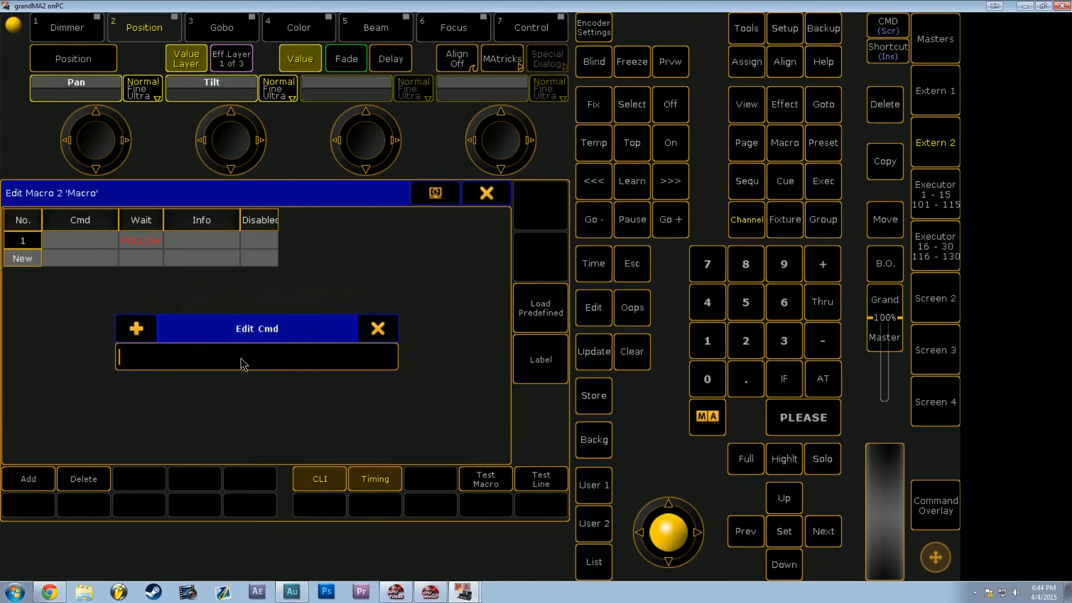
mouse_move(957, 240)
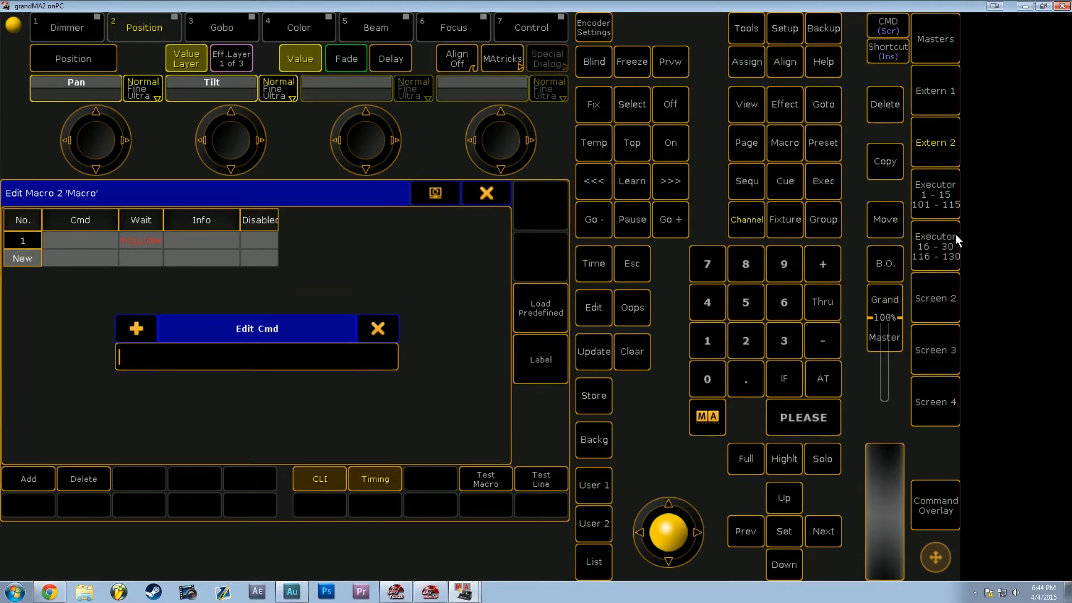
Step: Switch the main screen to executor faders 1–15 and 101–115 with speed masters
left_click(934, 198)
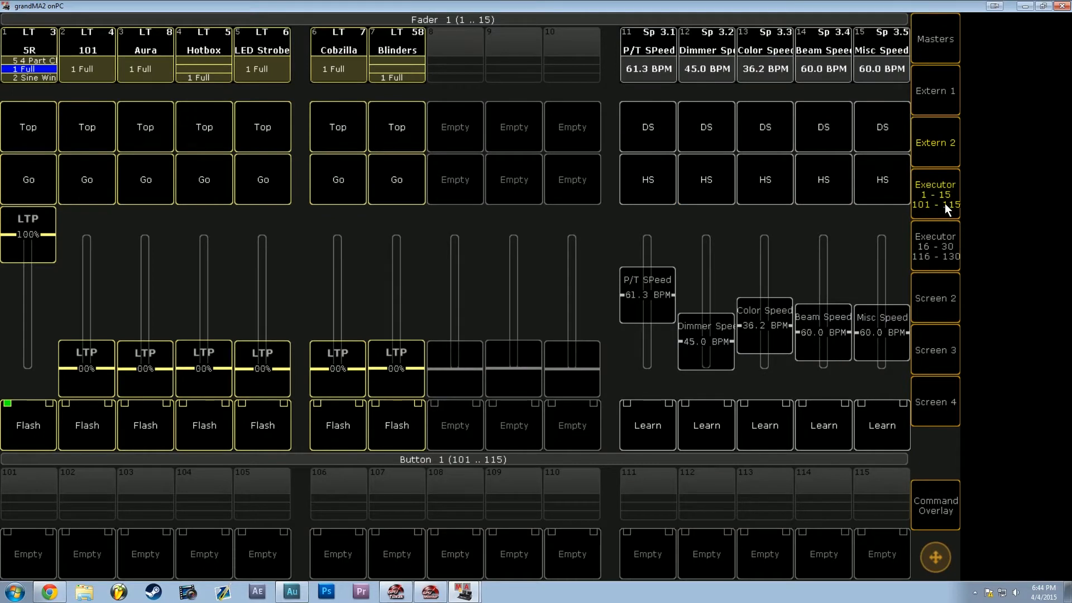
mouse_move(905, 76)
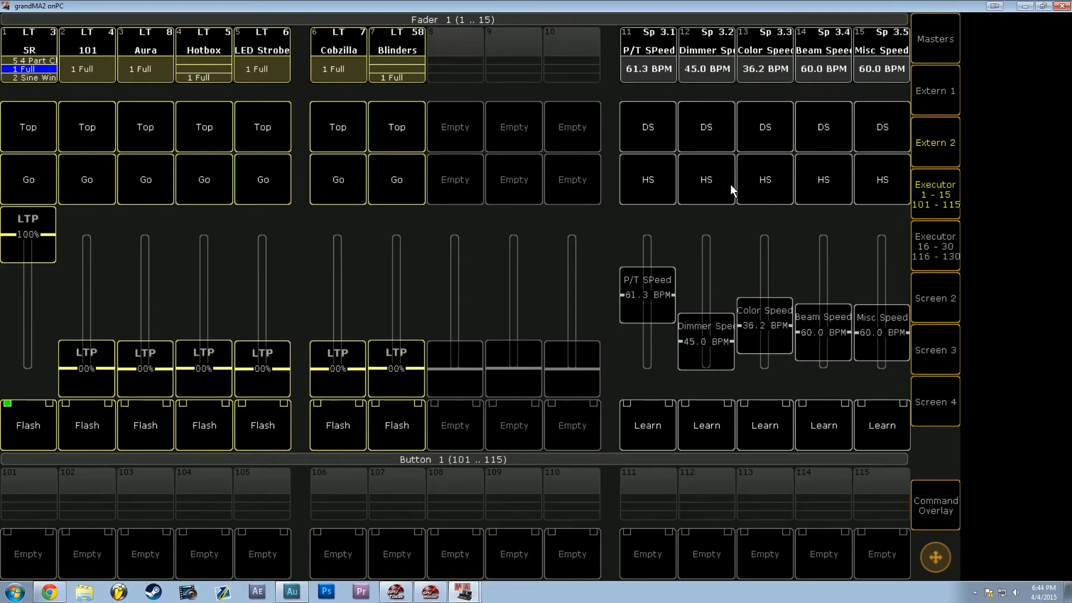
mouse_move(718, 73)
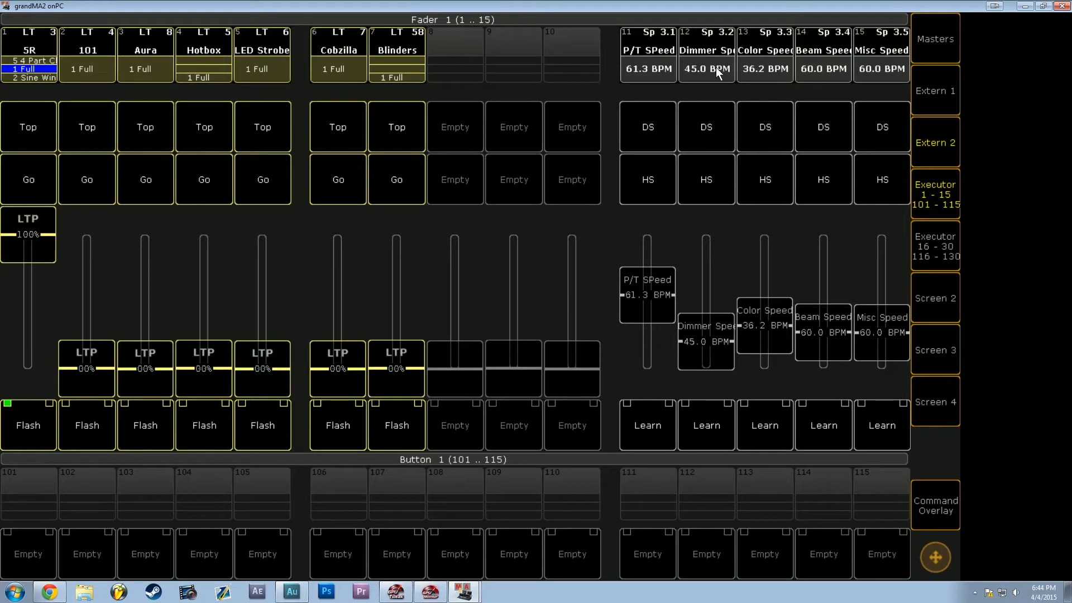
mouse_move(761, 80)
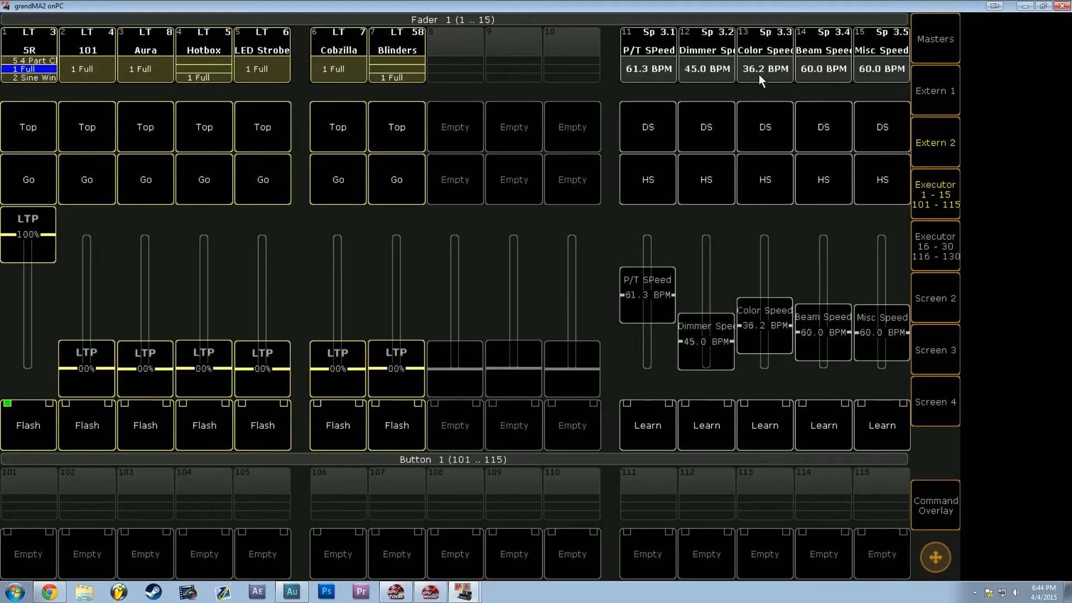
mouse_move(743, 84)
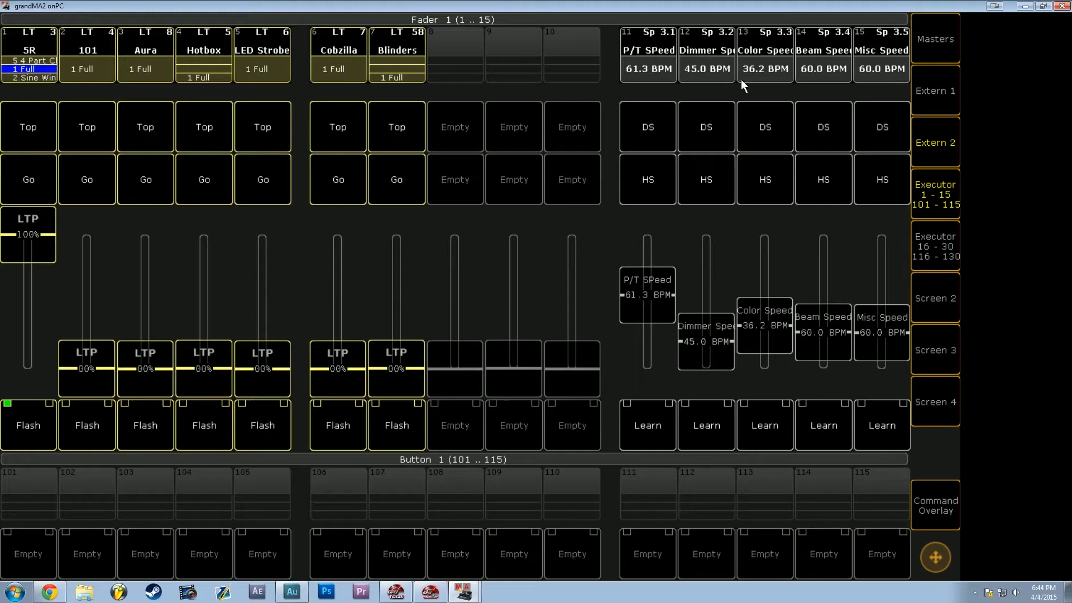
mouse_move(687, 420)
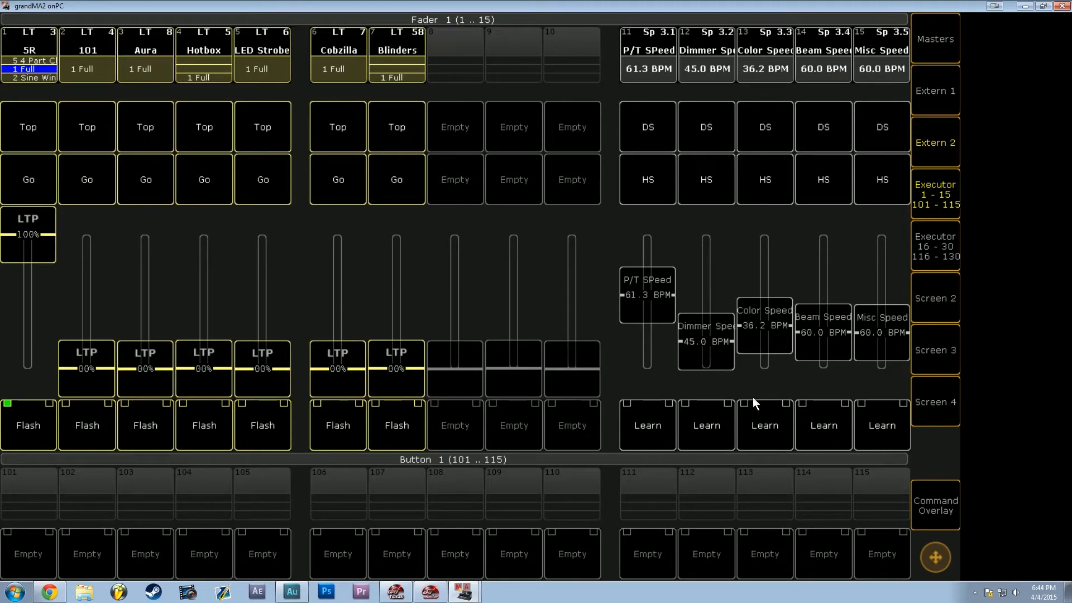
mouse_move(764, 360)
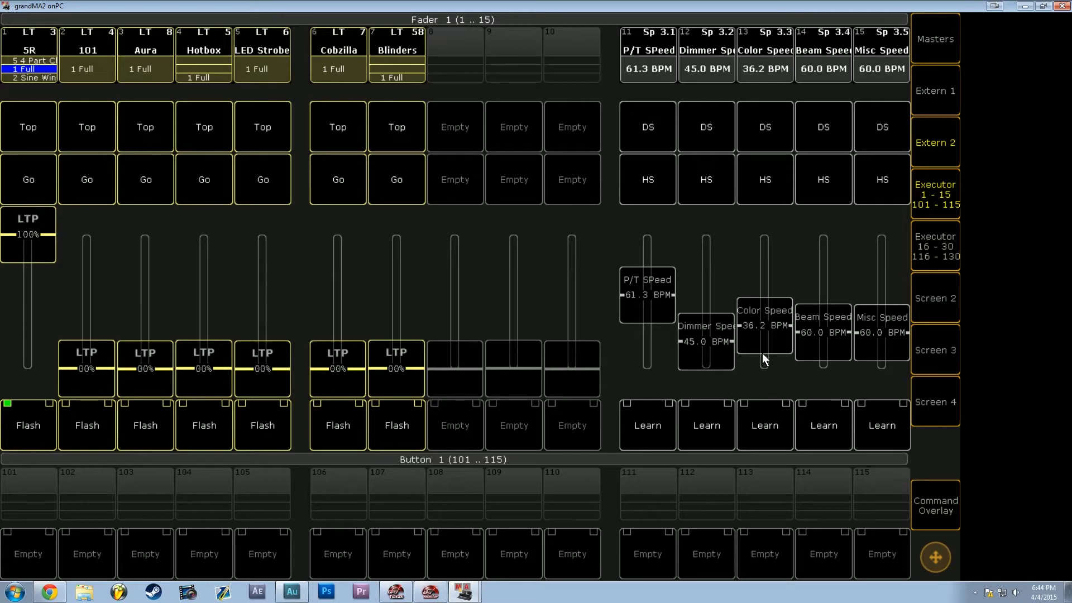
mouse_move(819, 320)
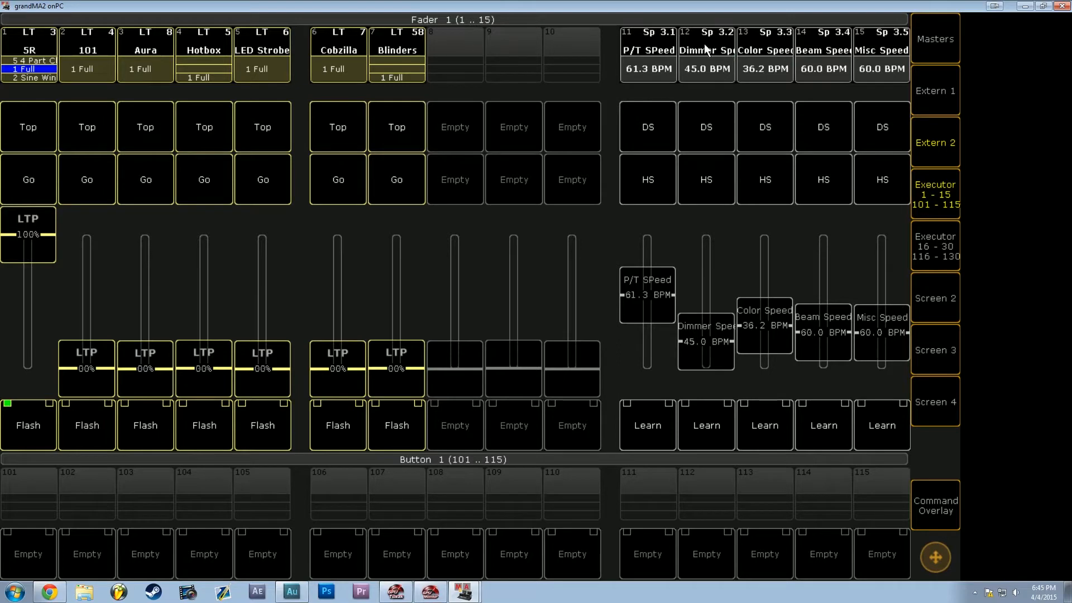
mouse_move(770, 53)
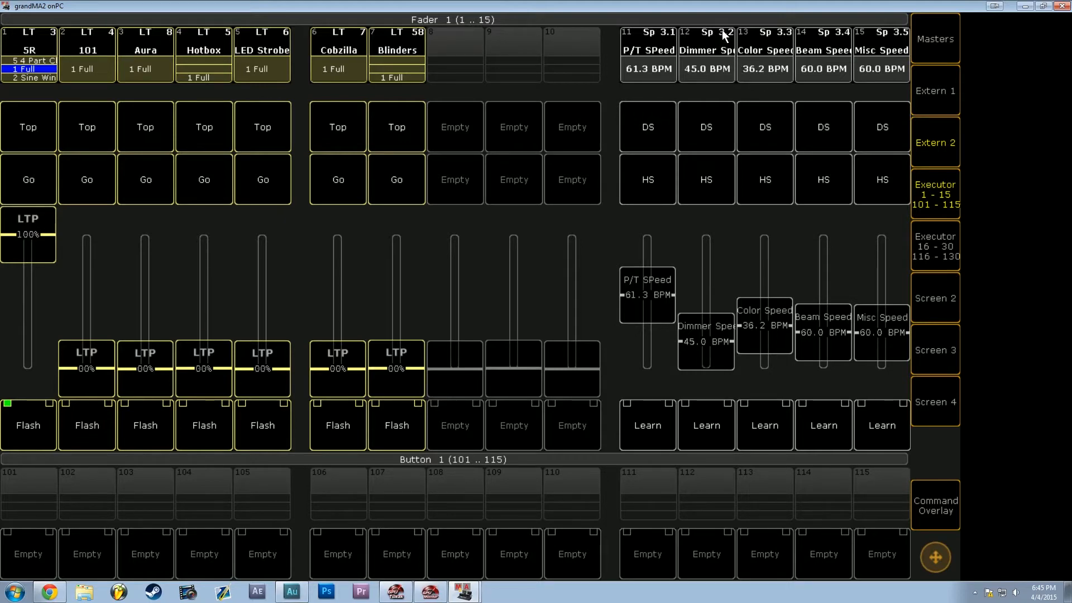
mouse_move(820, 49)
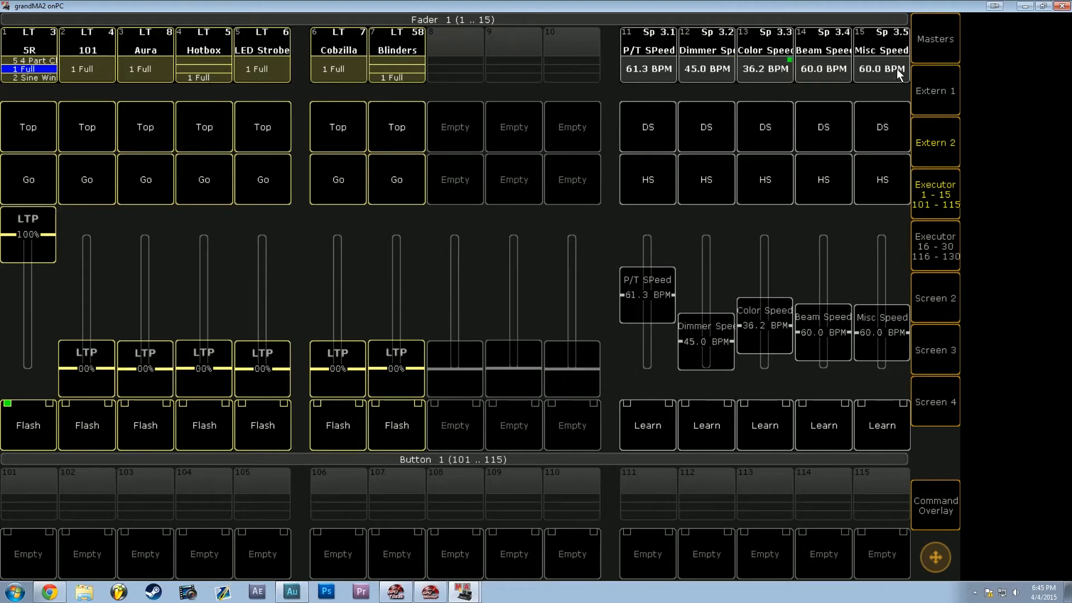
mouse_move(874, 108)
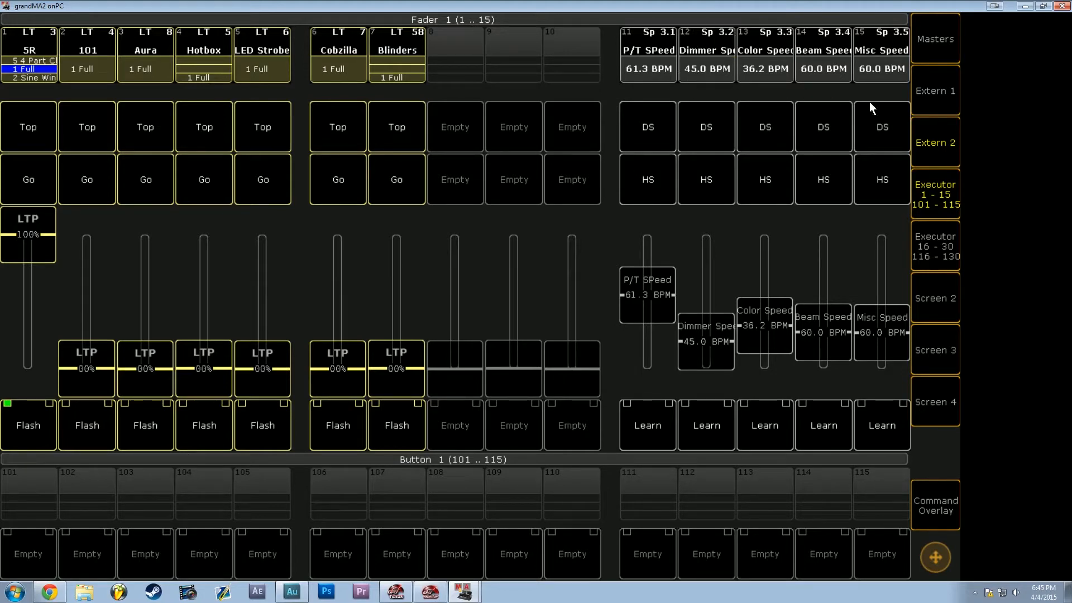
mouse_move(813, 112)
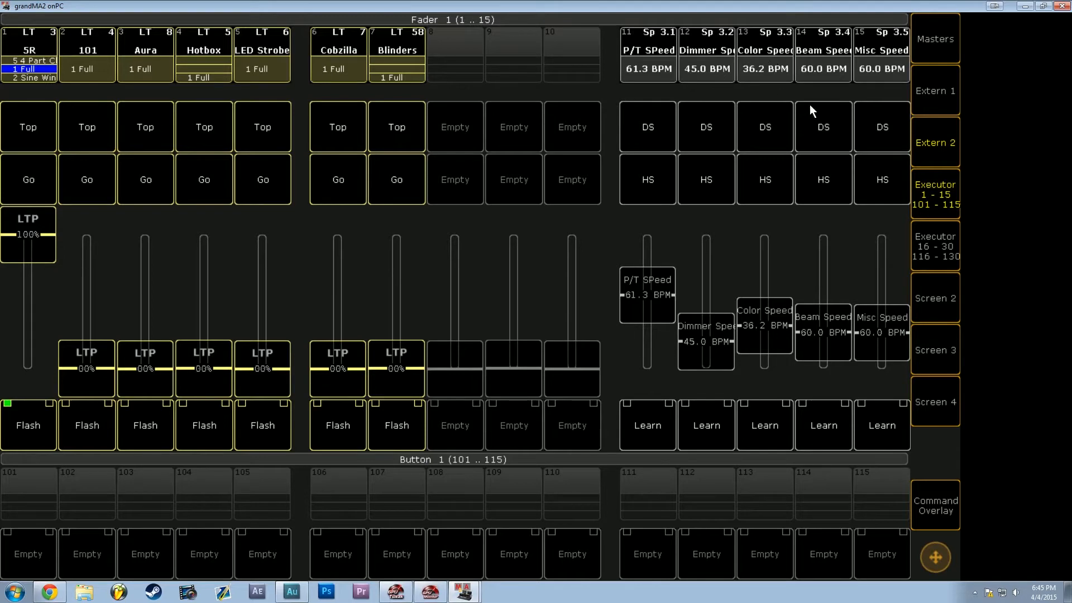
mouse_move(838, 94)
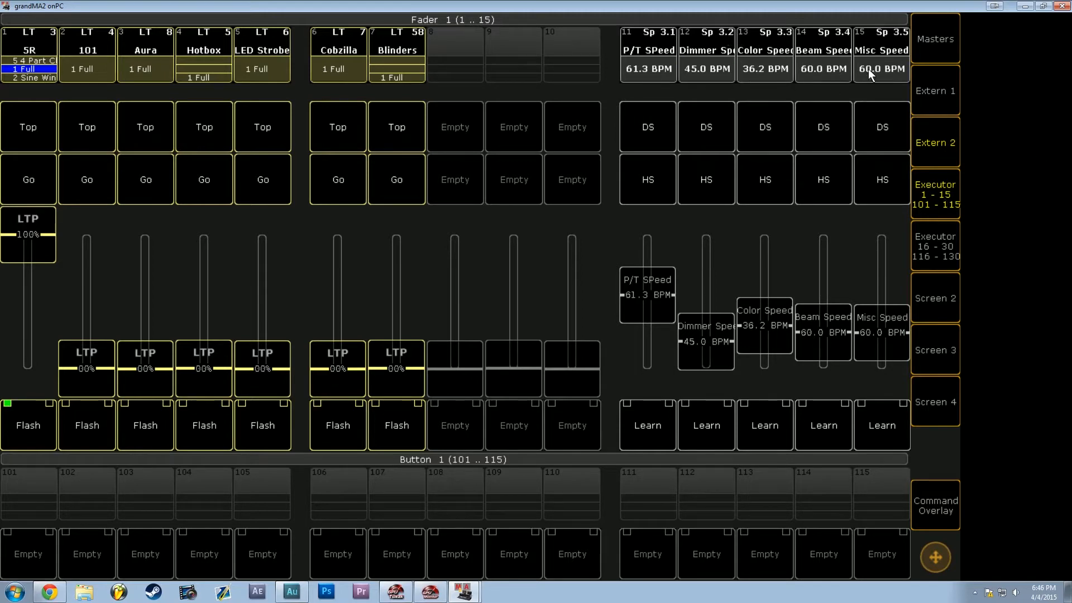
mouse_move(934, 150)
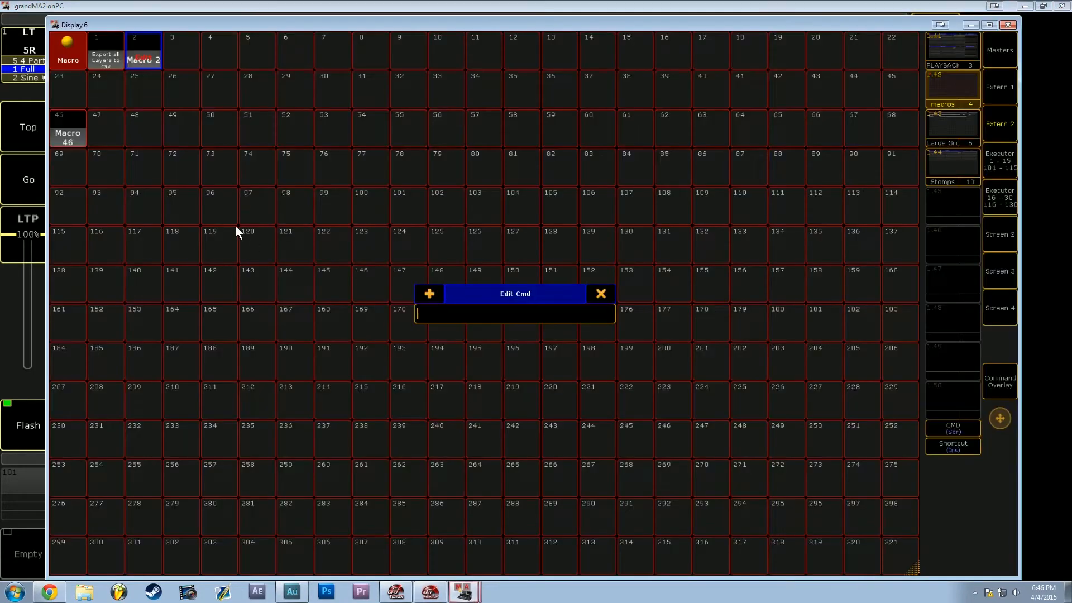
mouse_move(540, 296)
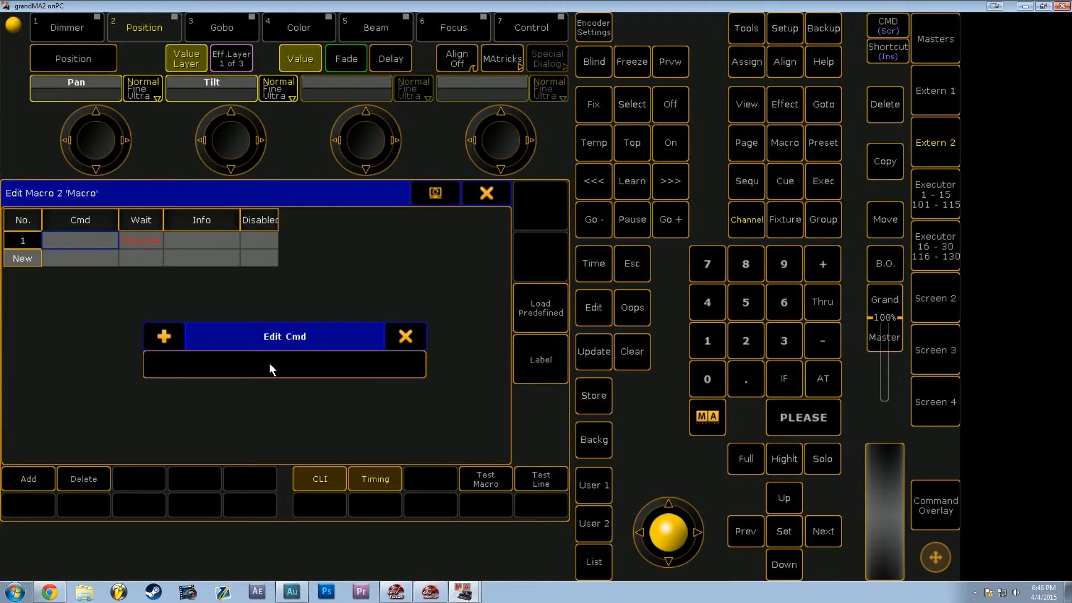
Step: Enter 'Learn SM 3.2 Thru 3.3' as line 1's command in Macro 2
left_click(284, 365)
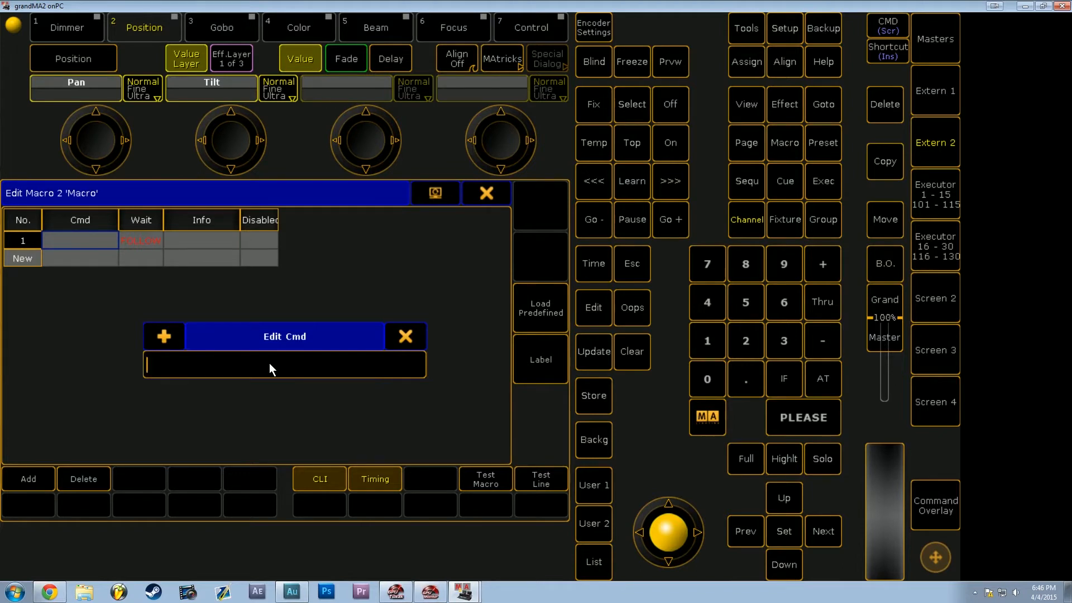
type("Lear")
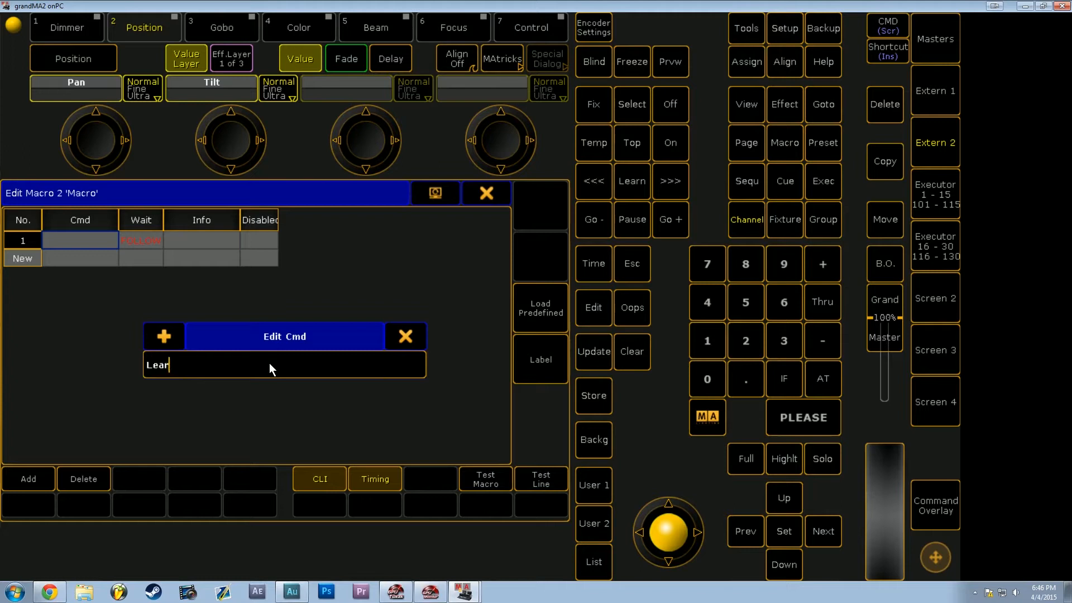
type("n")
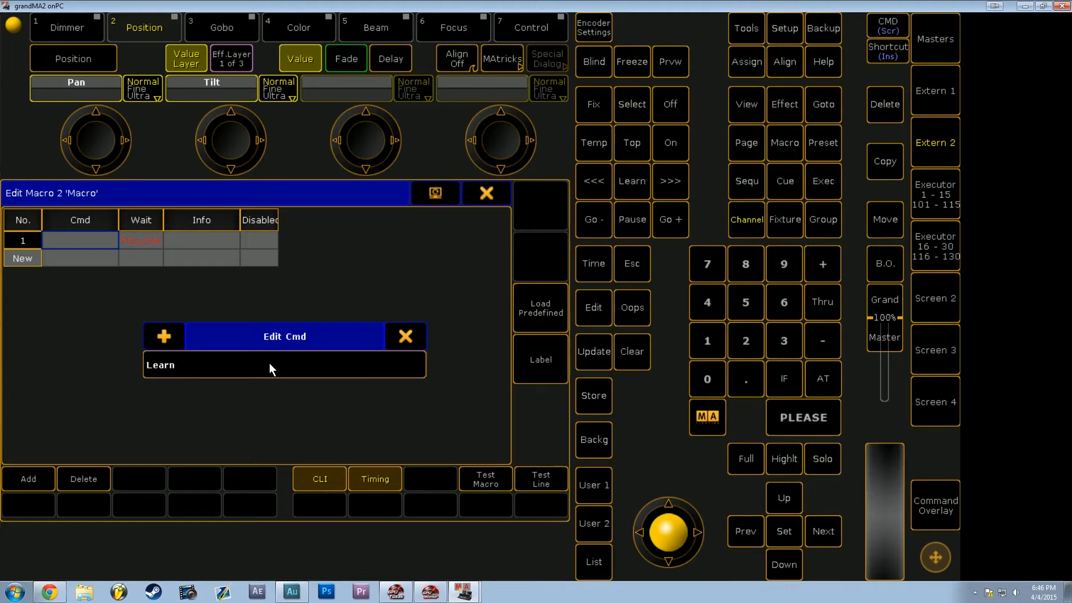
type("S")
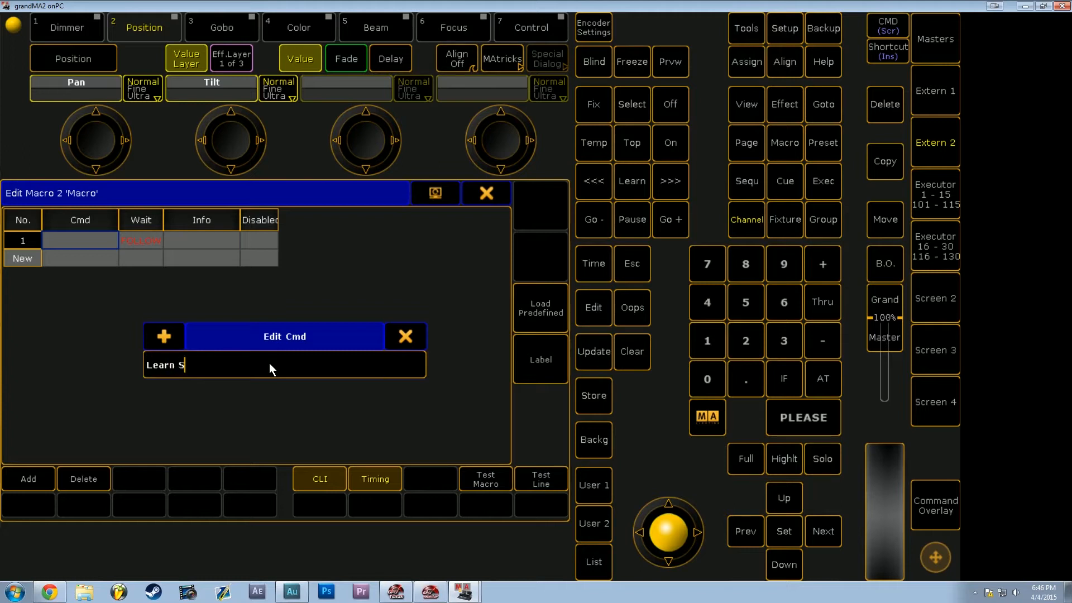
type("M 3.2")
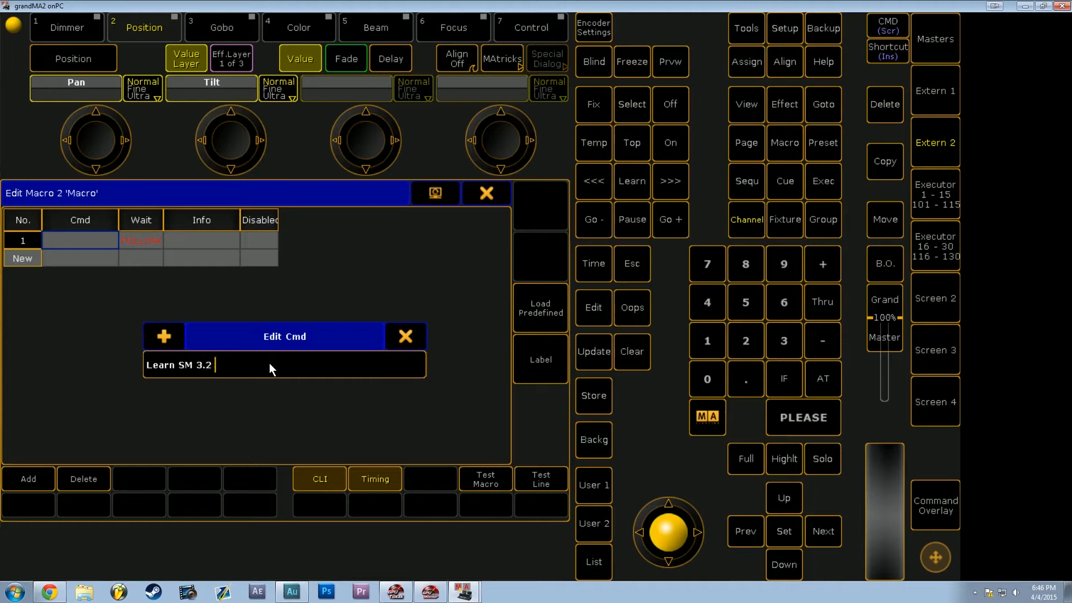
type("Thru 3.")
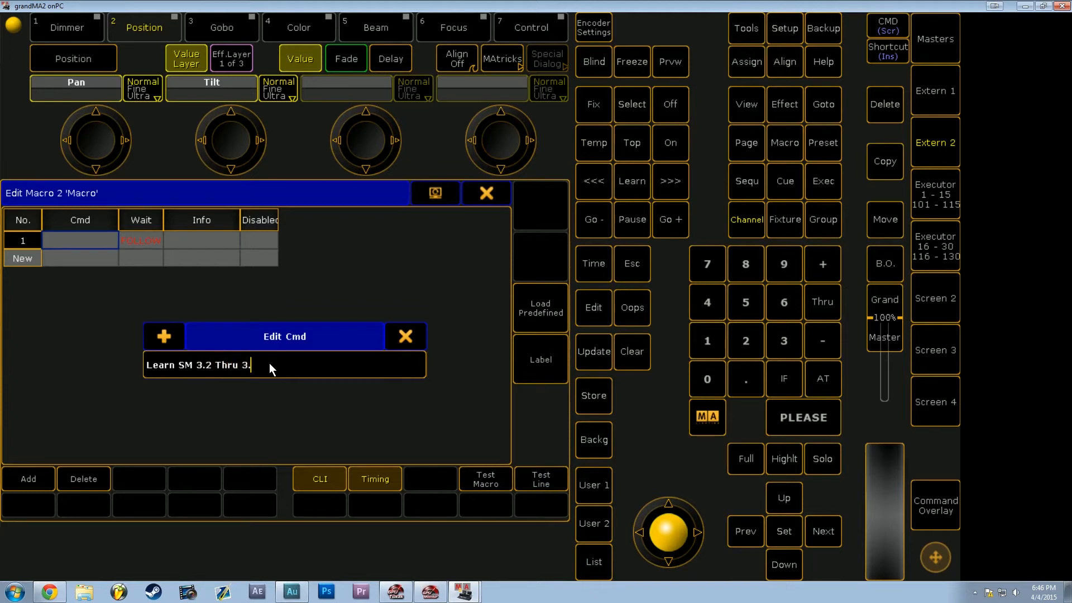
type("3")
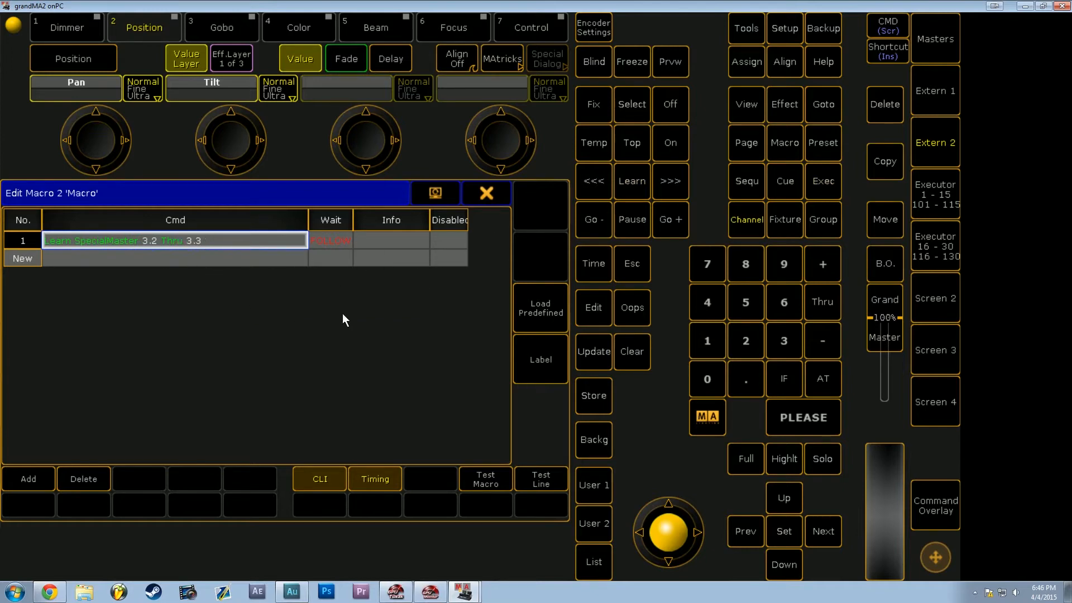
mouse_move(487, 201)
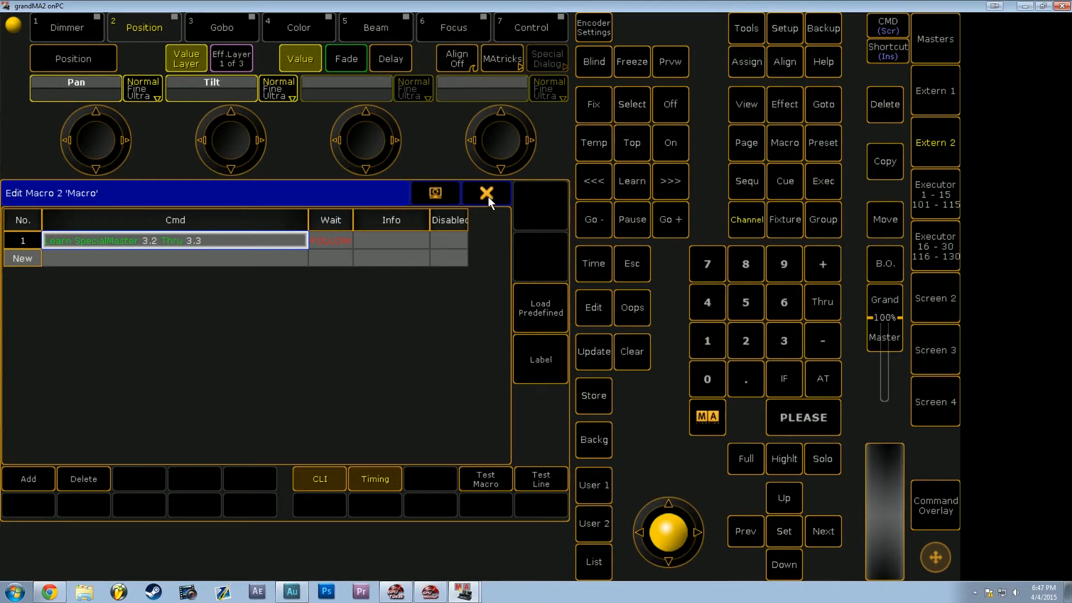
Step: Close the editor and label Macro 2 'Learn SM 3+2'
left_click(486, 193)
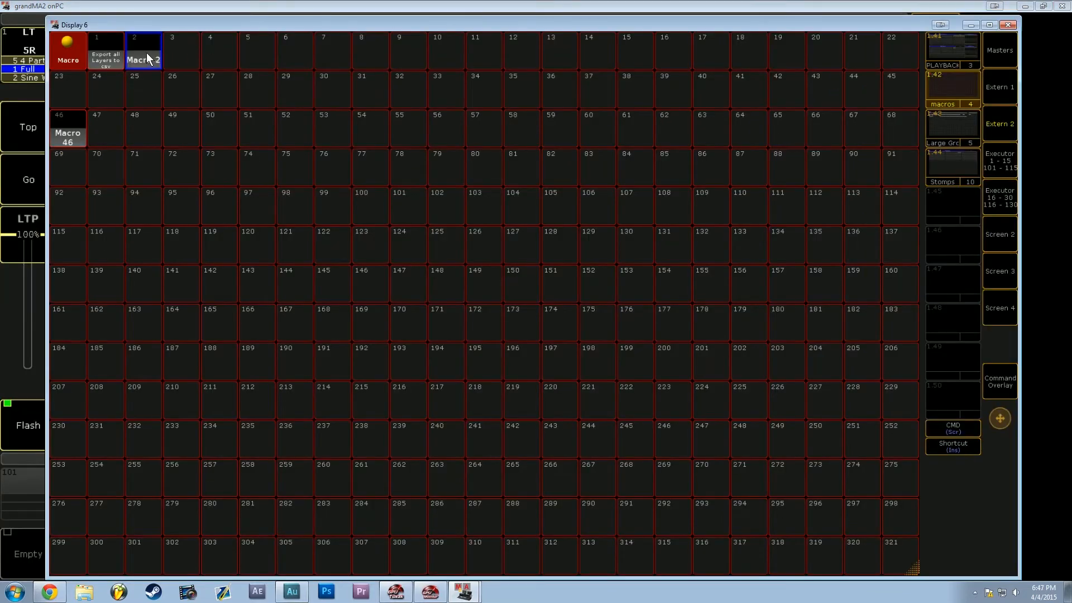
double_click(144, 51)
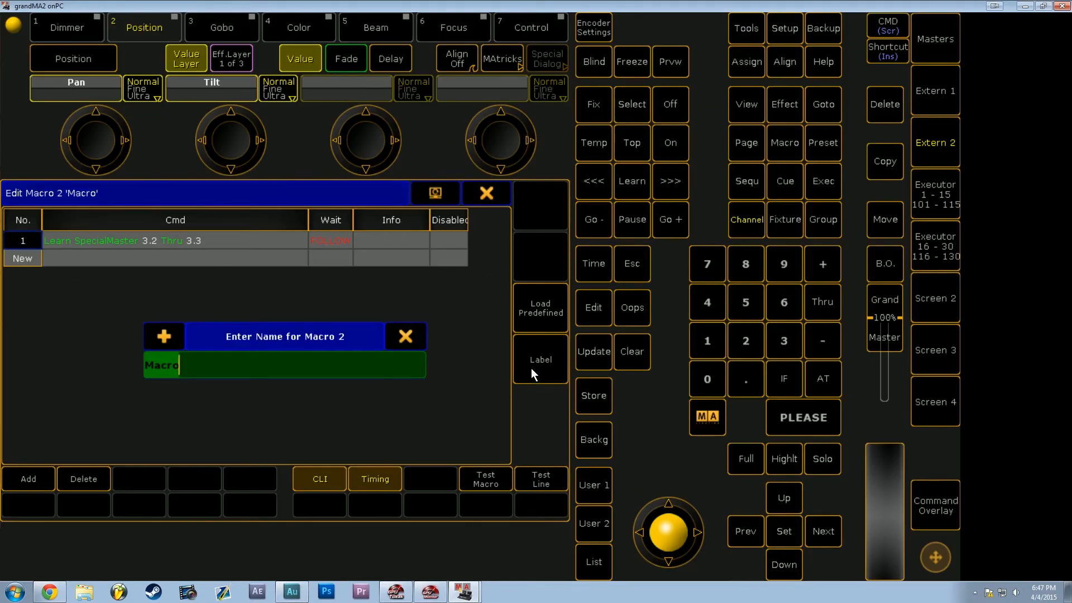
type("Learn")
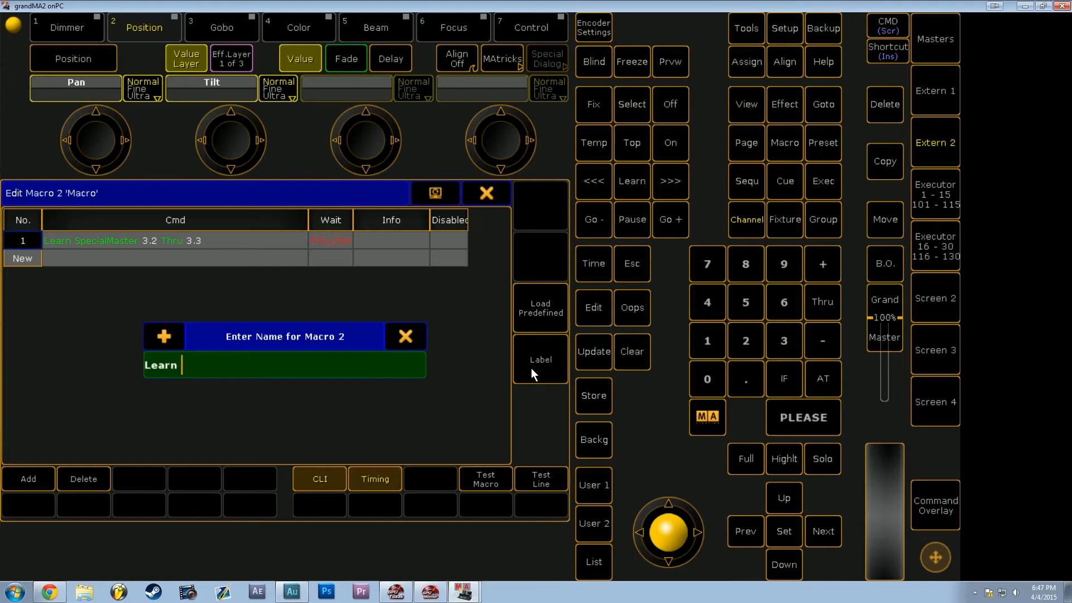
type("SM 3")
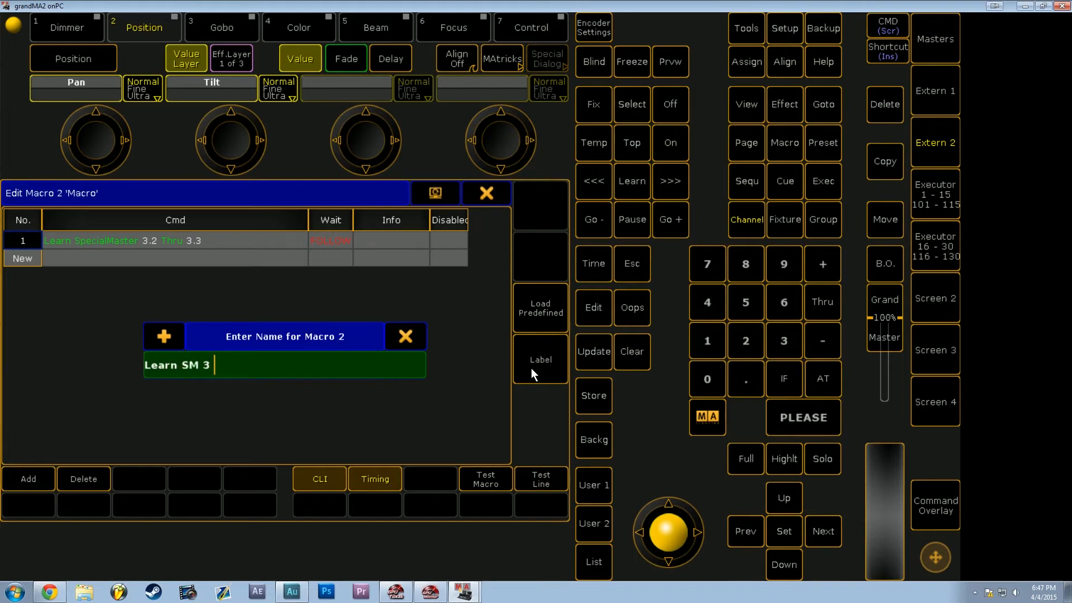
type("+ @")
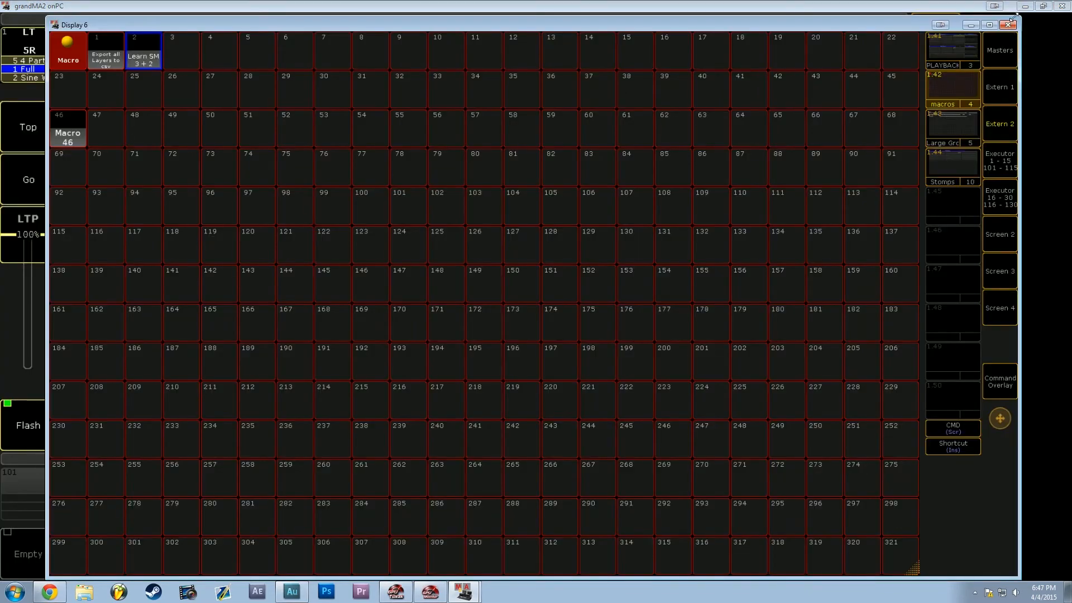
mouse_move(1017, 113)
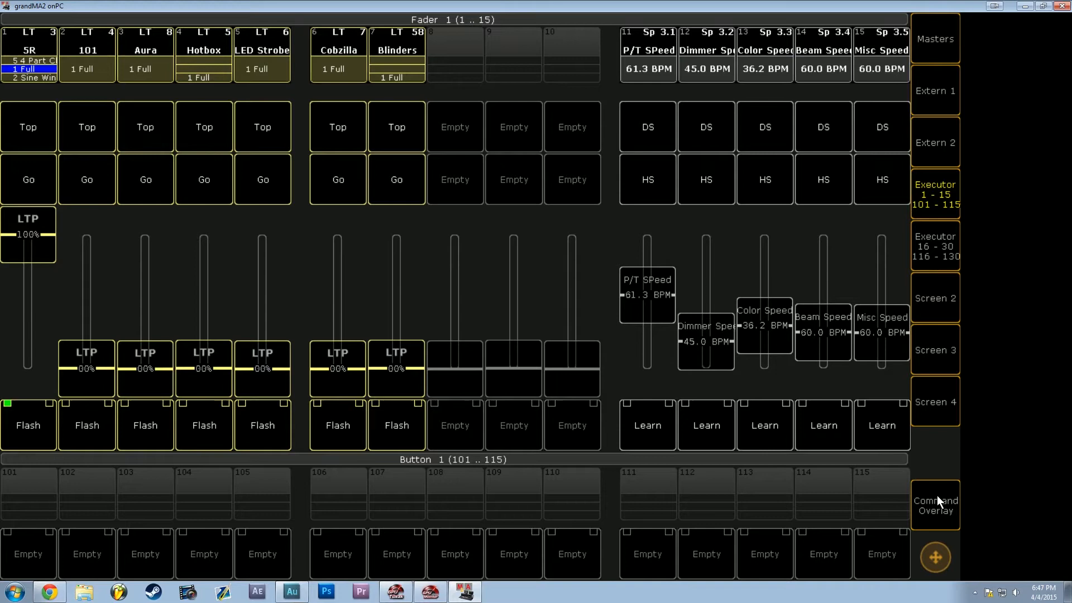
Step: Store a new one-cue sequence onto executor button 111 using the command overlay
left_click(934, 504)
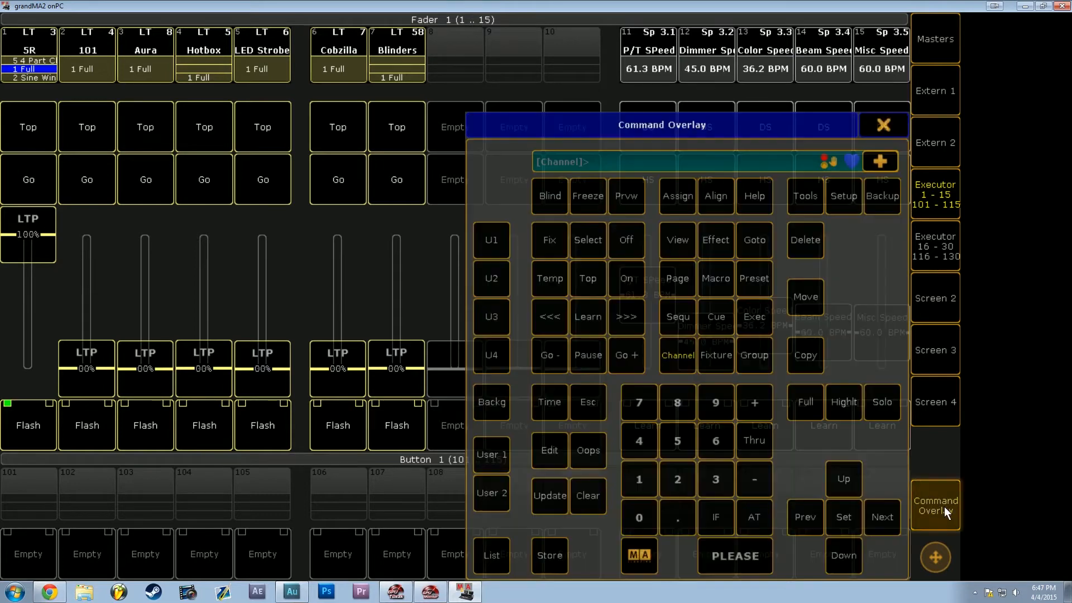
left_click_drag(661, 125, 272, 79)
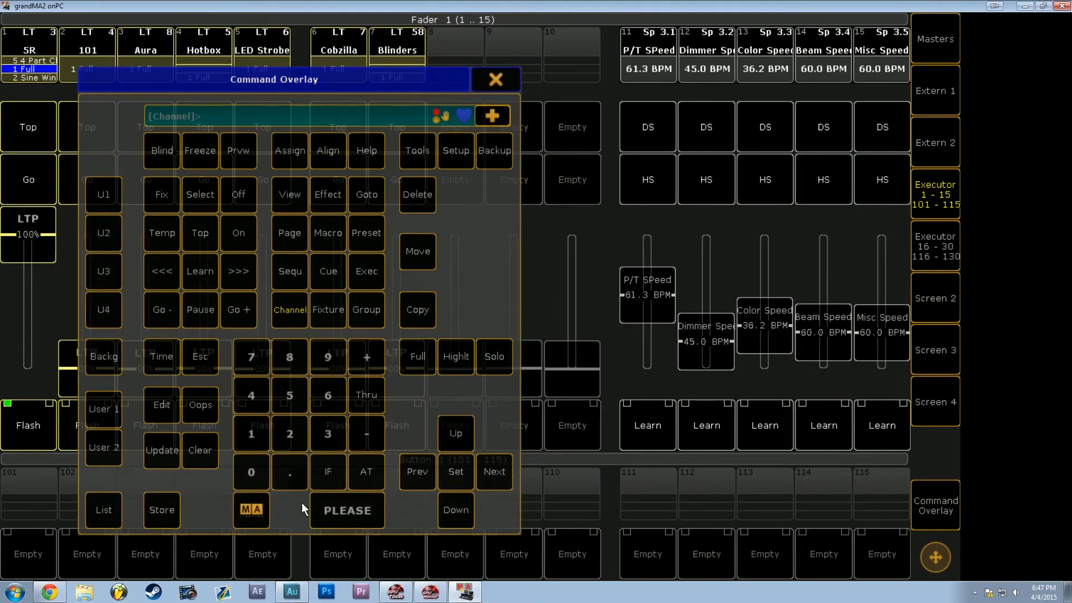
left_click(161, 509)
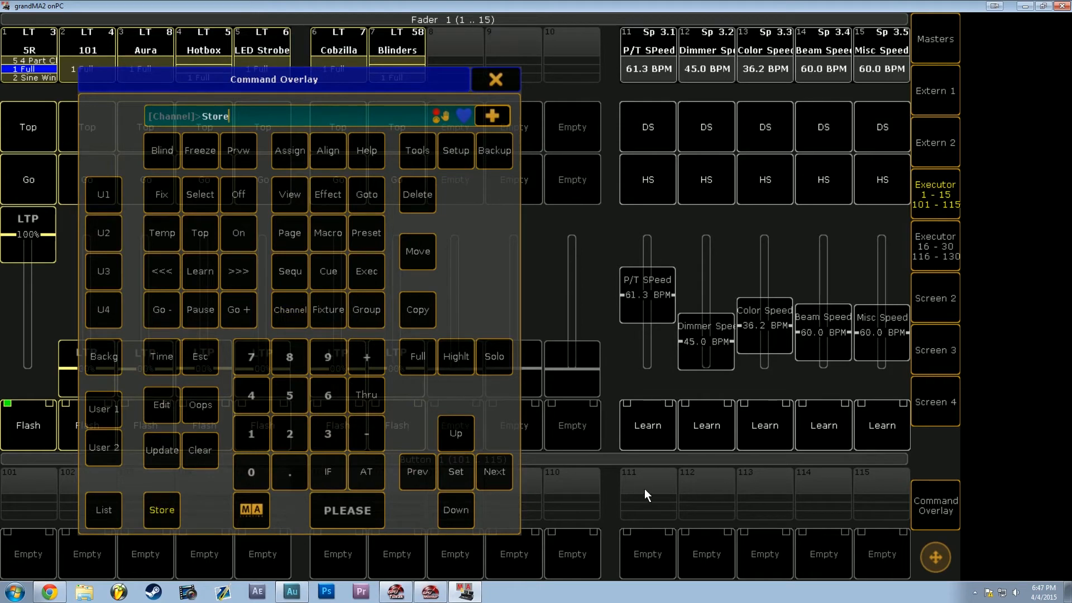
left_click(495, 79)
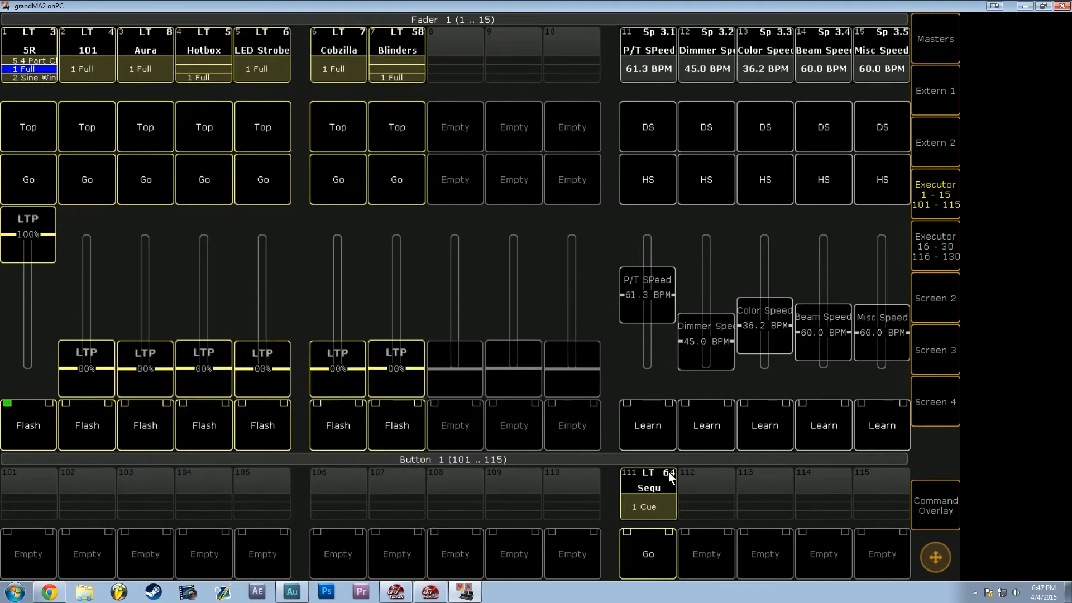
mouse_move(660, 506)
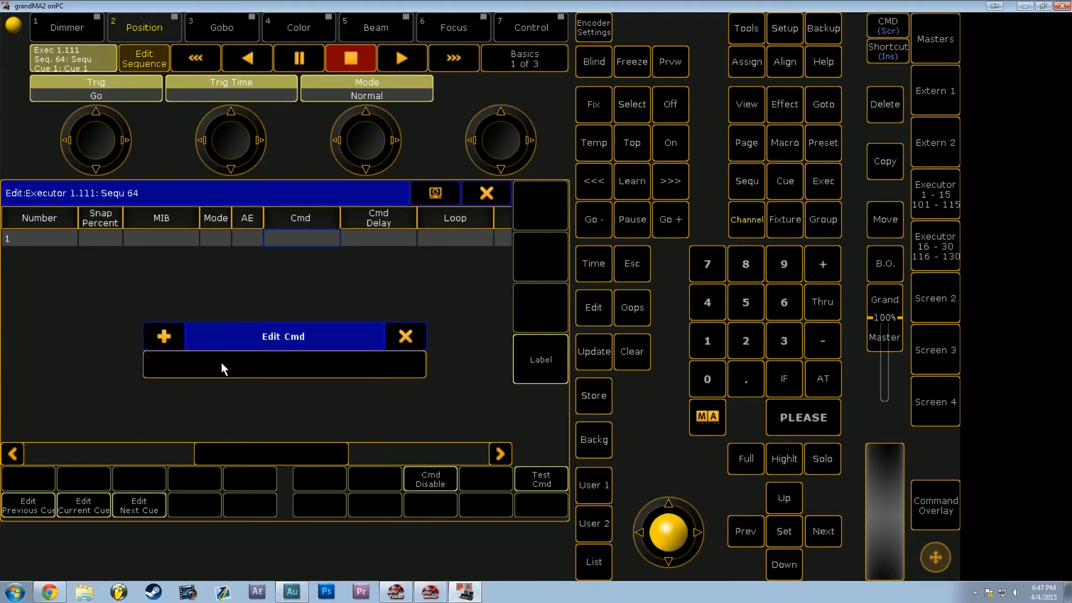
Step: Give cue 1 of executor 111's sequence the command 'Go Macro 2'
type("Go")
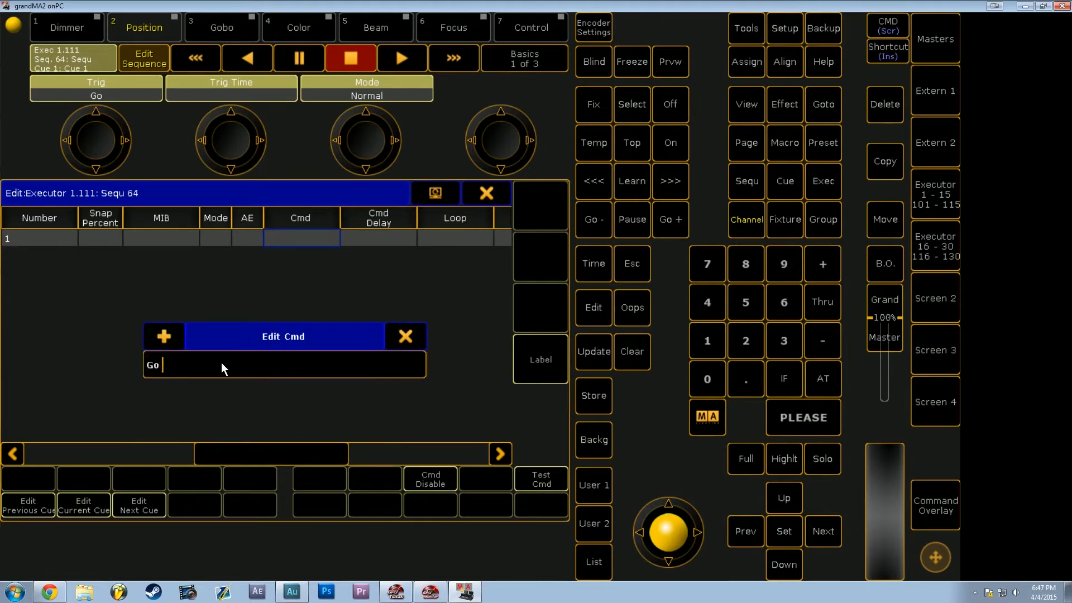
type("Macro")
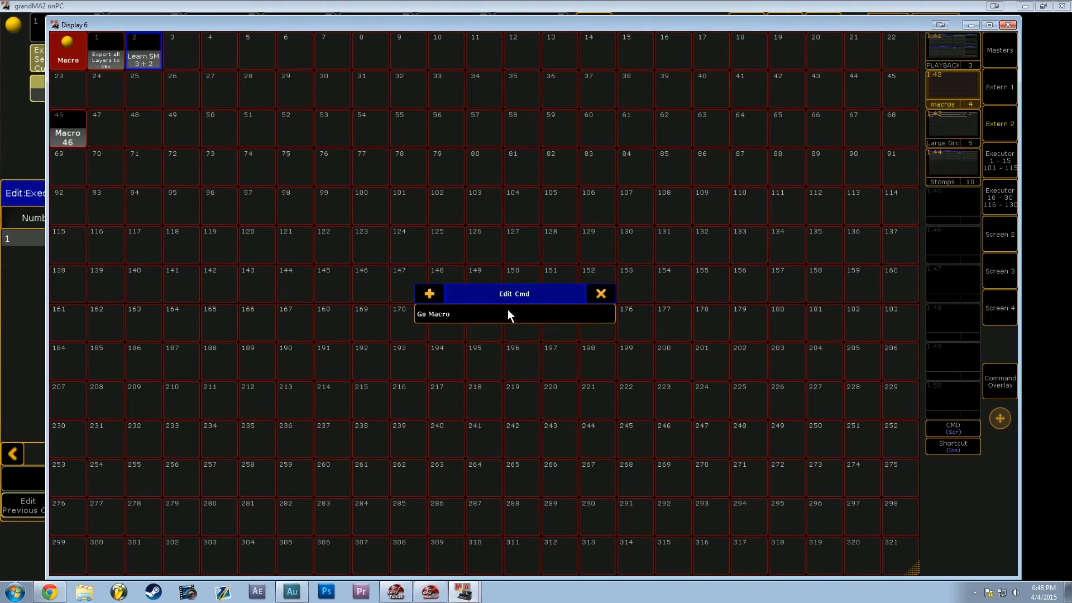
left_click(599, 293)
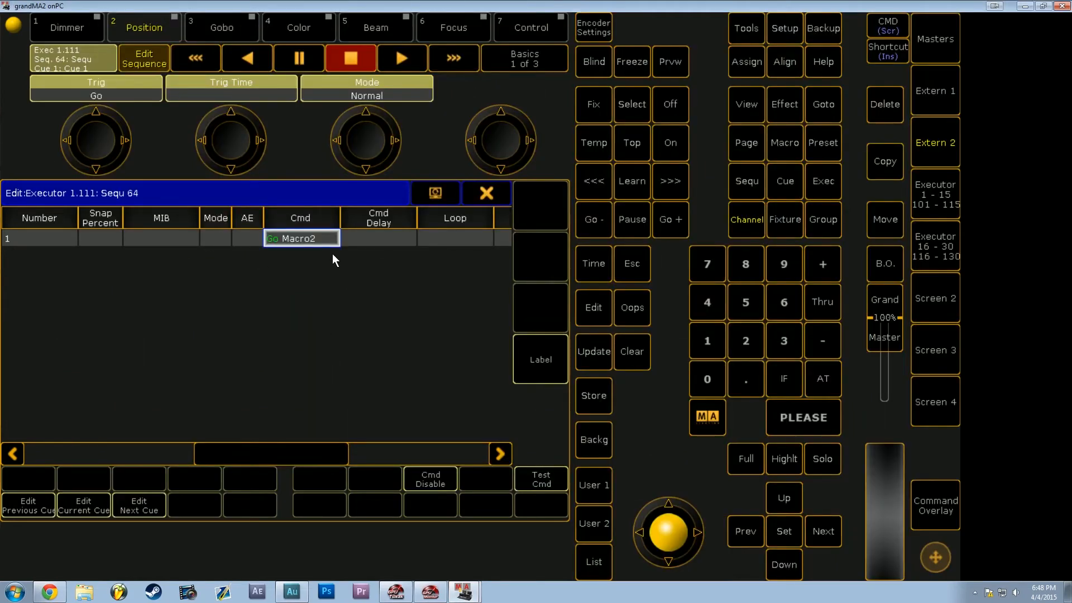
double_click(301, 238)
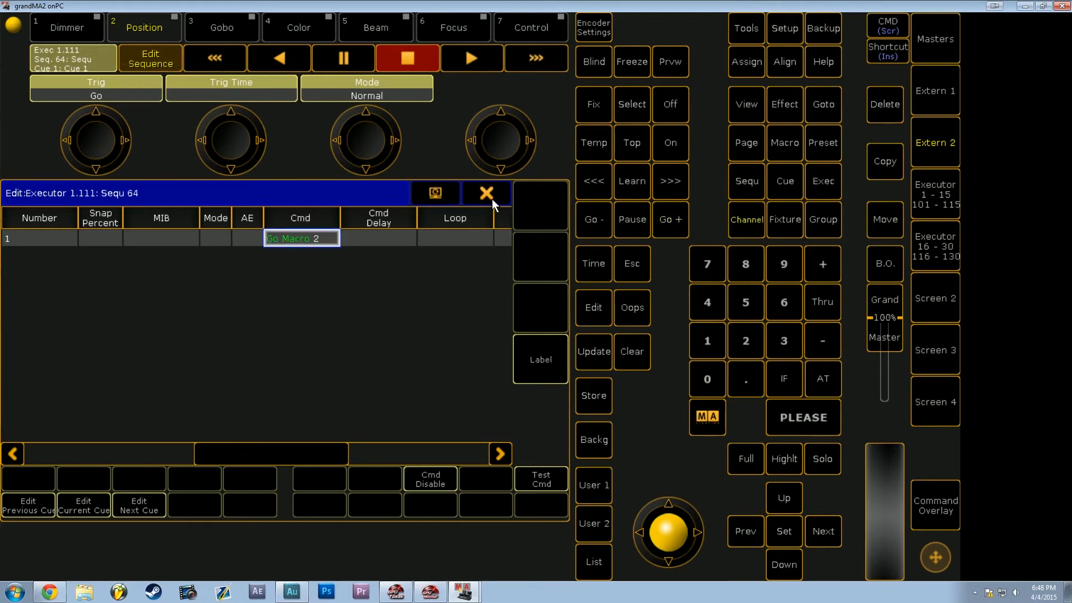
Step: Close the sequence editor and fire executor 111's Go button
left_click(486, 192)
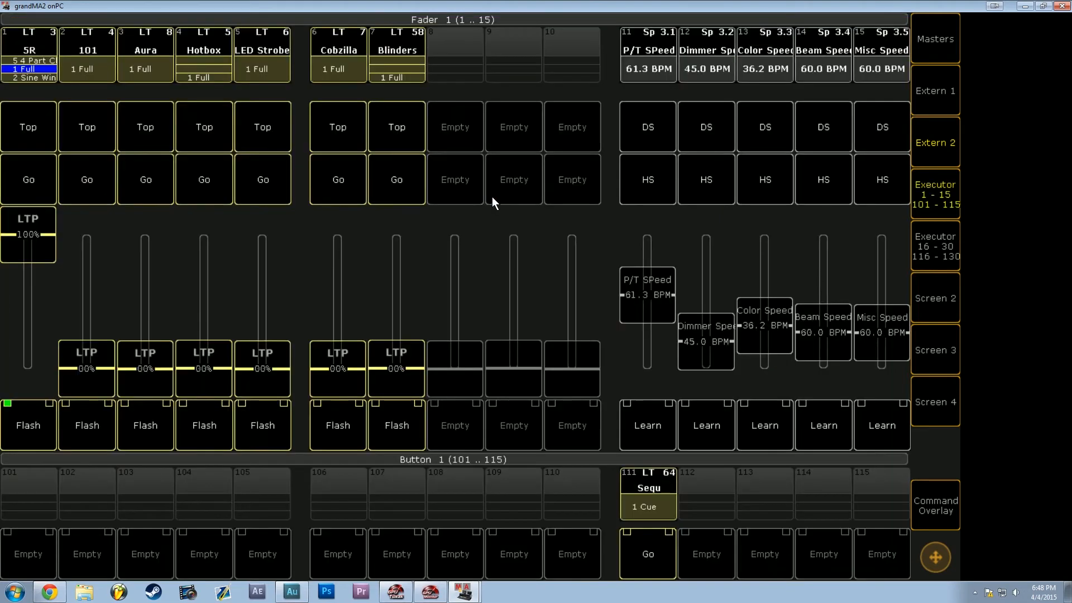
mouse_move(852, 365)
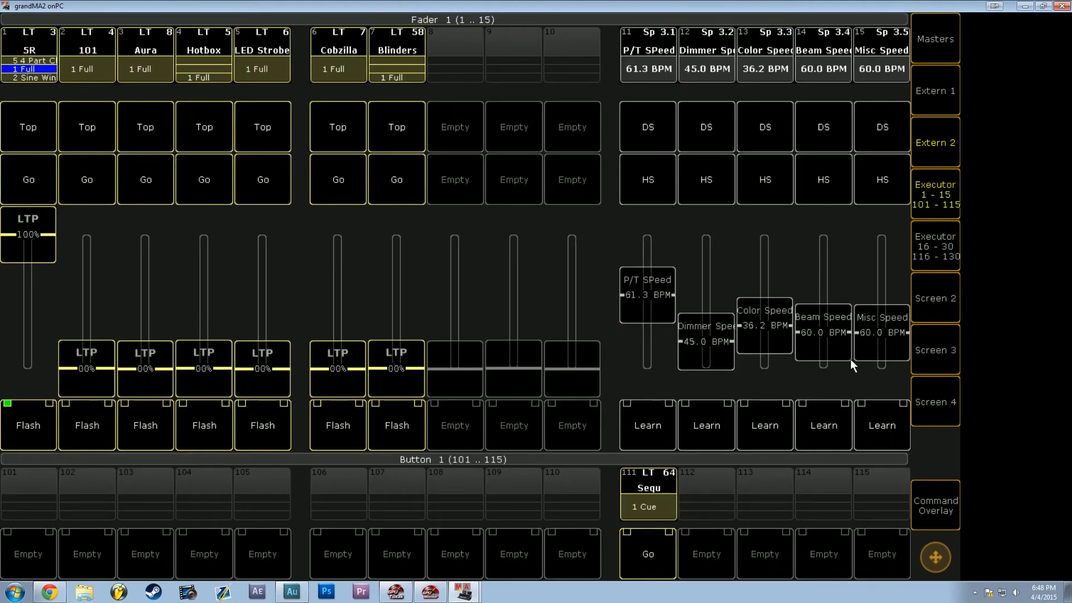
left_click(646, 553)
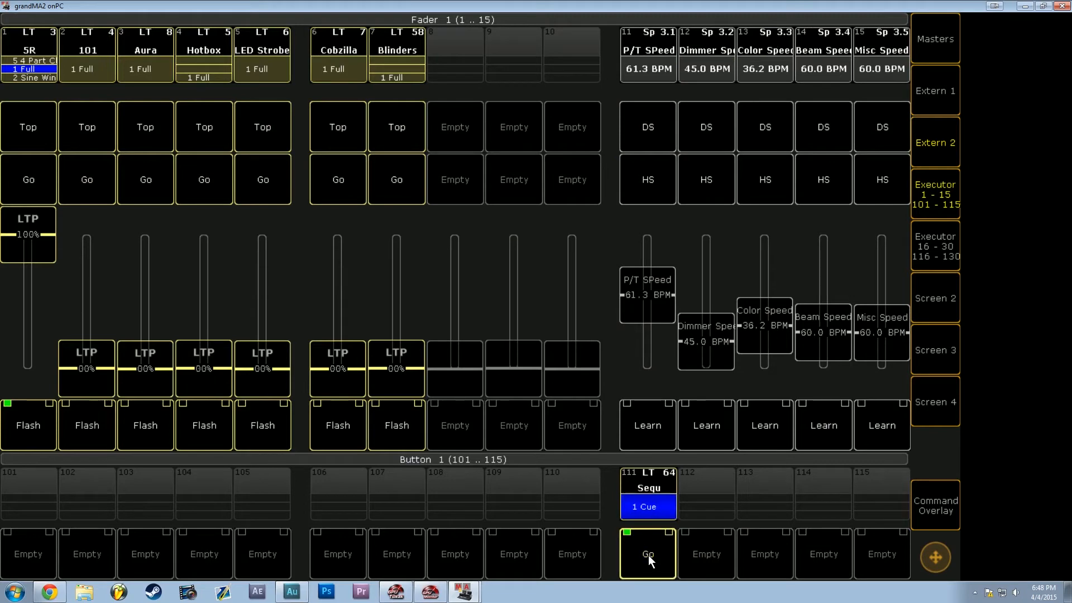